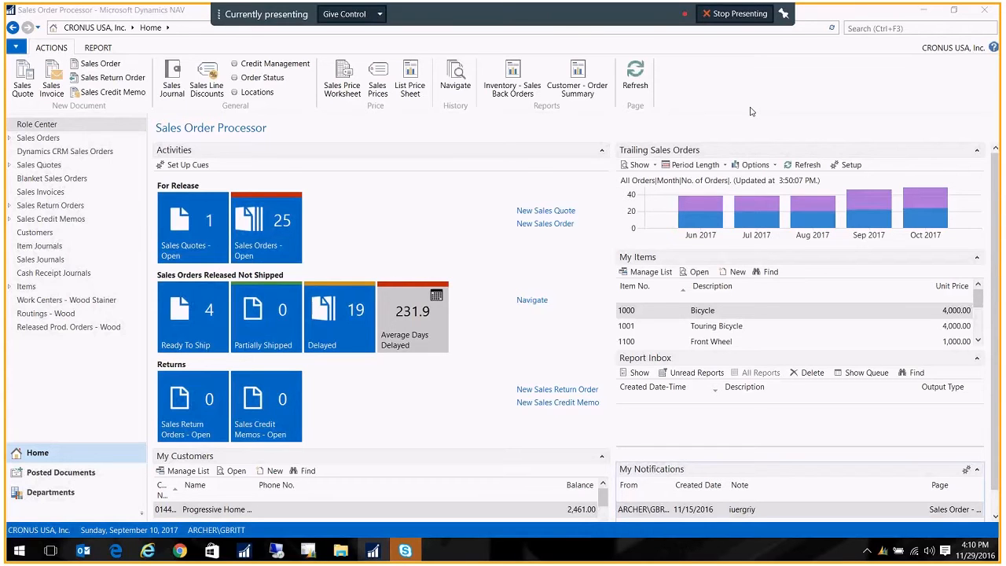
pyautogui.moveTo(471, 211)
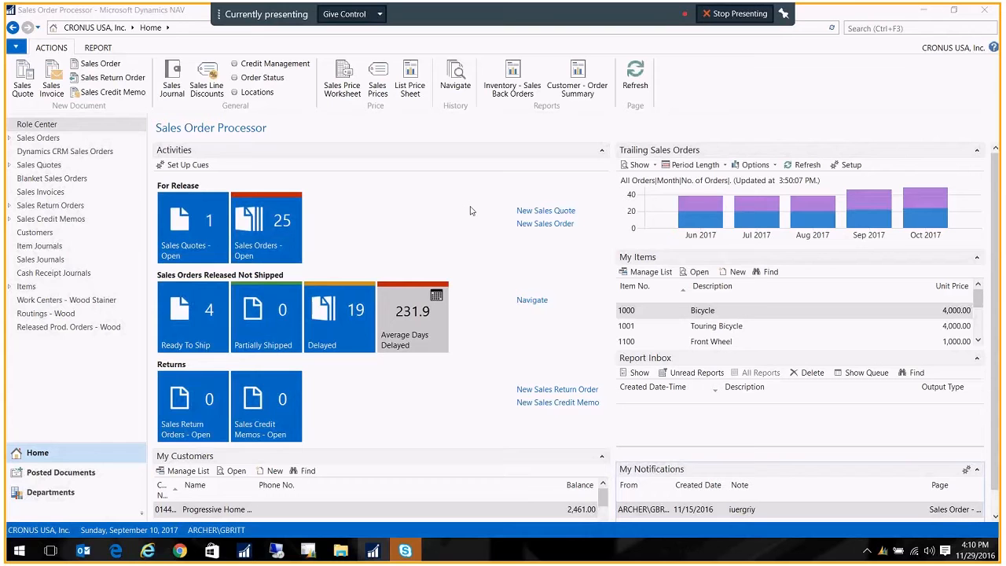
# Navigate to Purchase Planning's Vendors list and select vendor 20000, AR Day Property Management
pyautogui.click(50, 491)
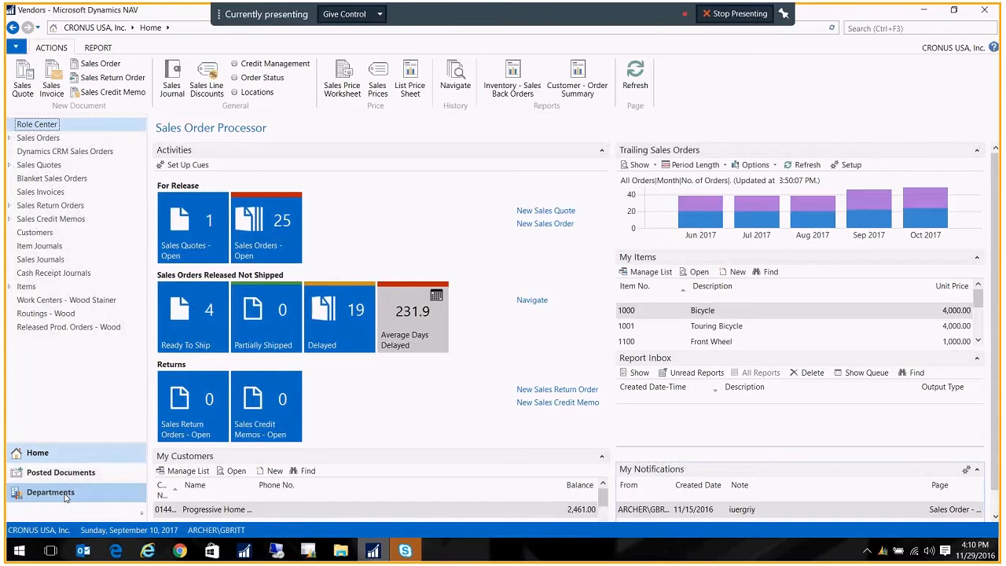
pyautogui.click(50, 490)
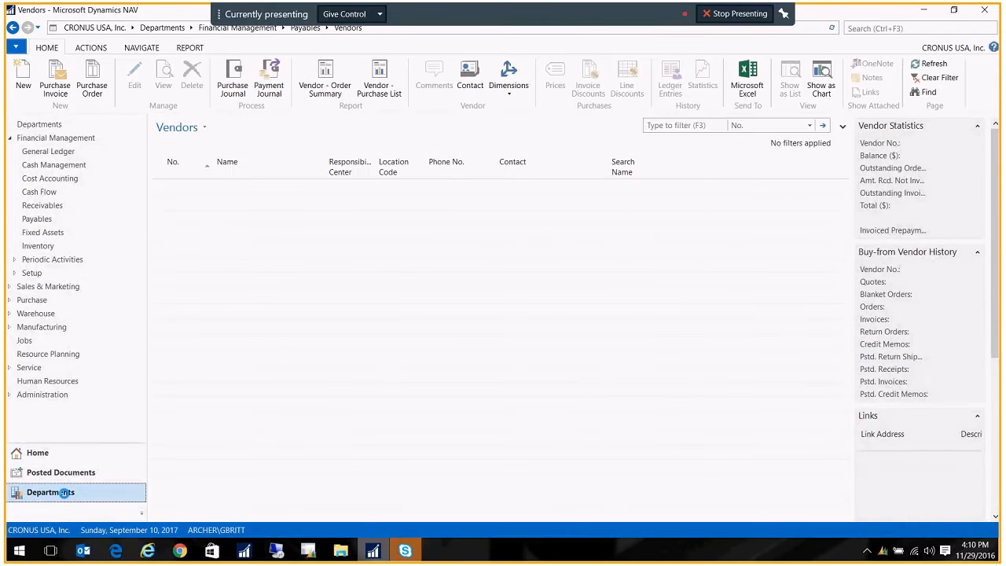
pyautogui.click(31, 299)
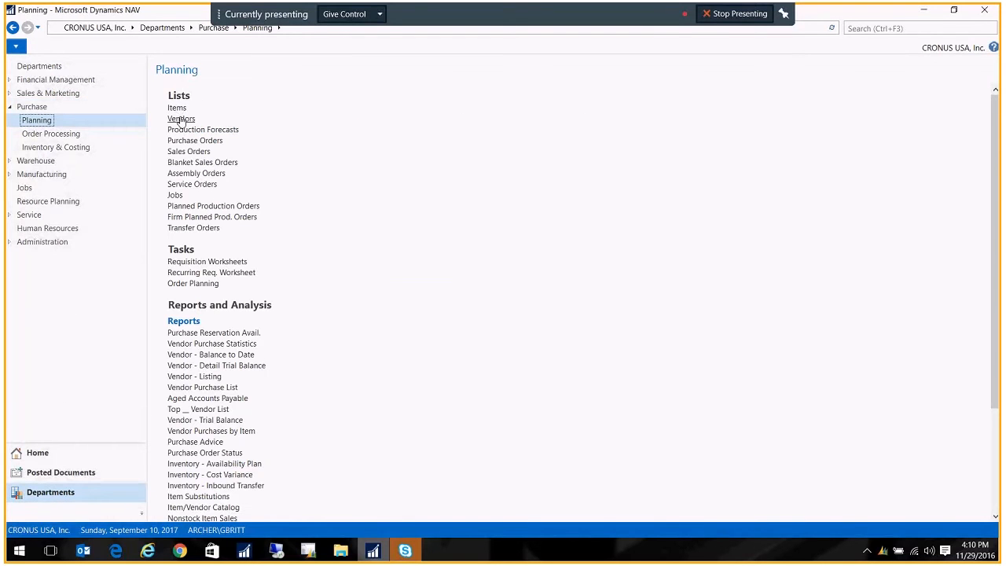
pyautogui.click(181, 120)
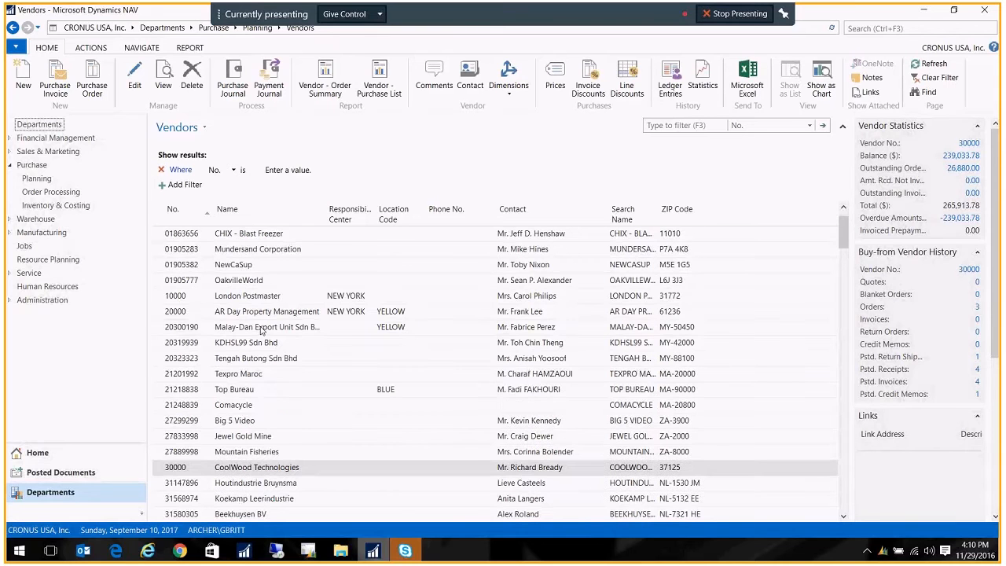
pyautogui.click(268, 311)
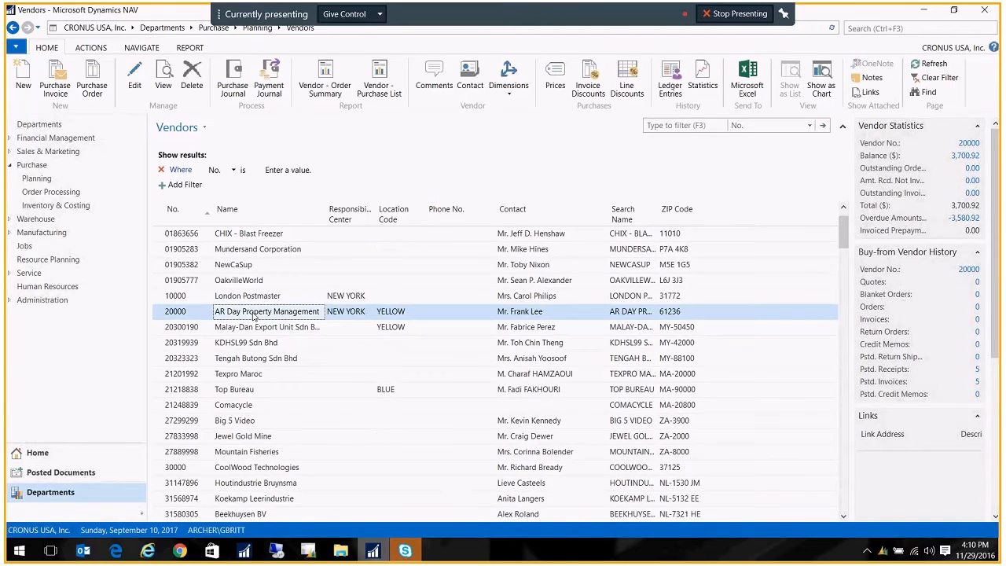
# Open vendor 20000's card and review its IRS 1099 code MISC-07 under Payments
pyautogui.doubleClick(267, 311)
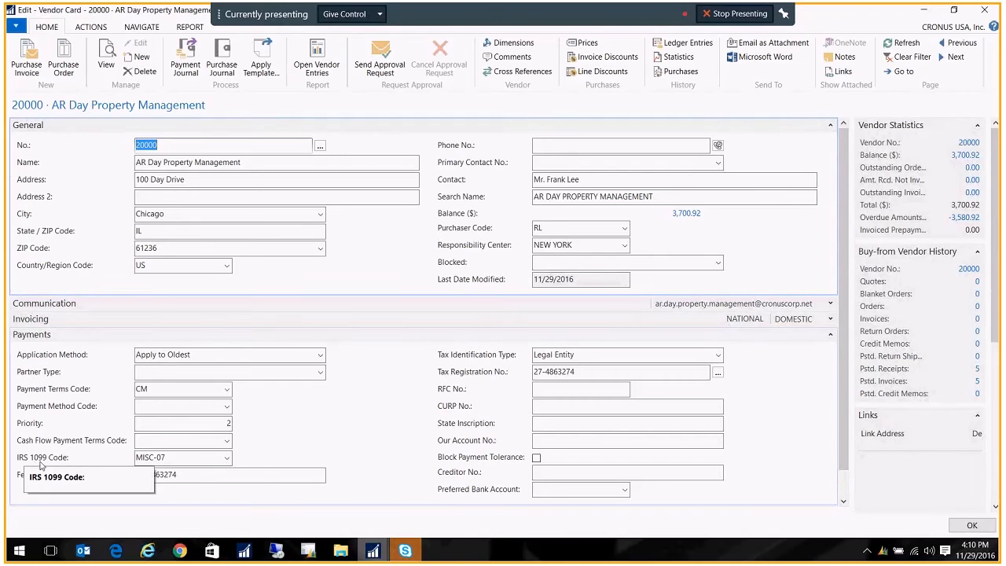
pyautogui.moveTo(67, 462)
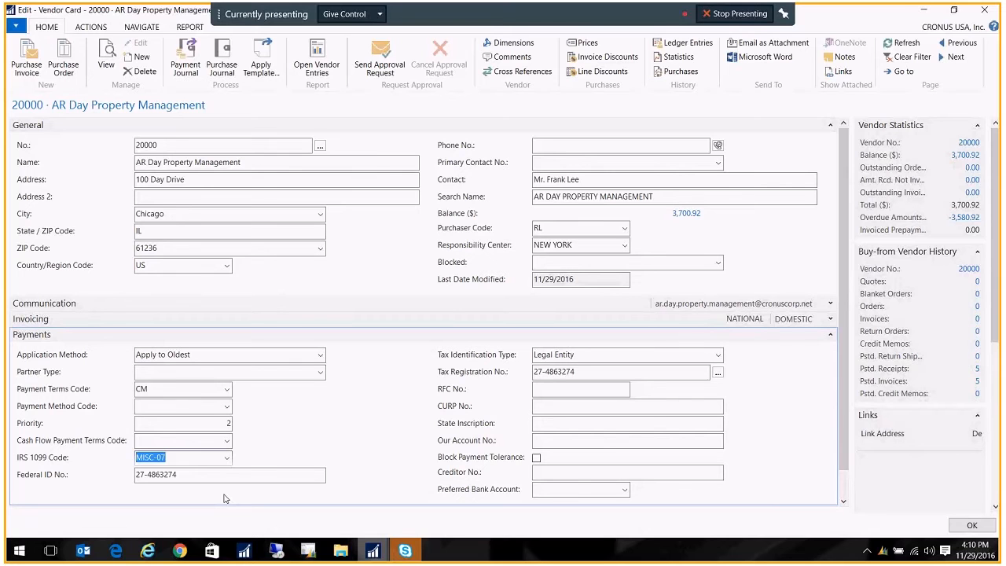
pyautogui.click(181, 440)
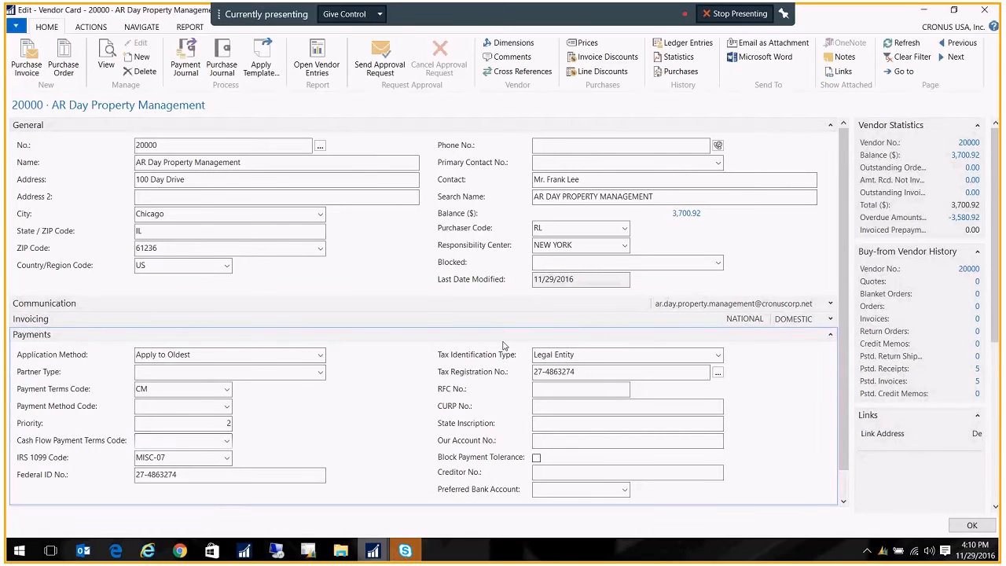
pyautogui.moveTo(689, 42)
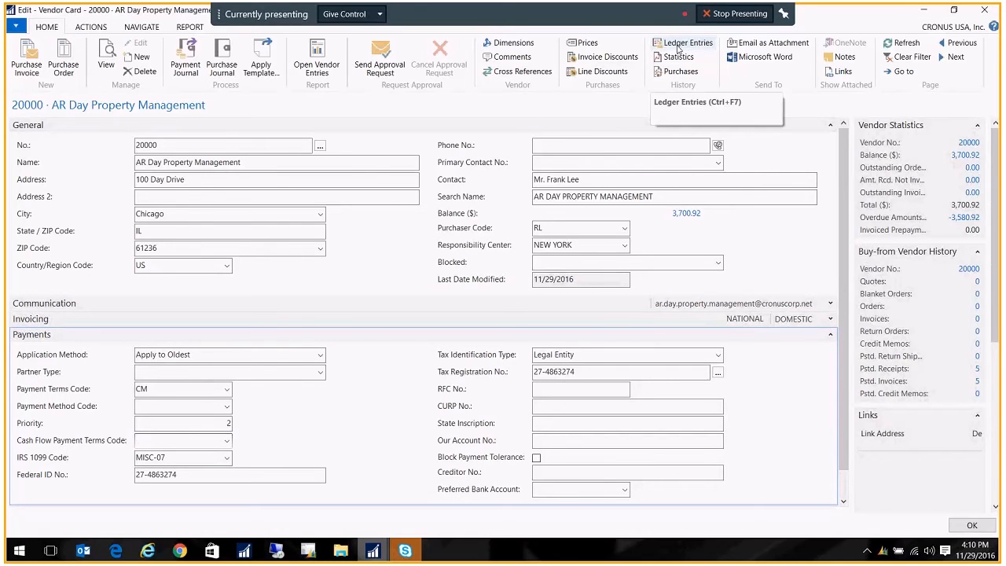
pyautogui.moveTo(689, 43)
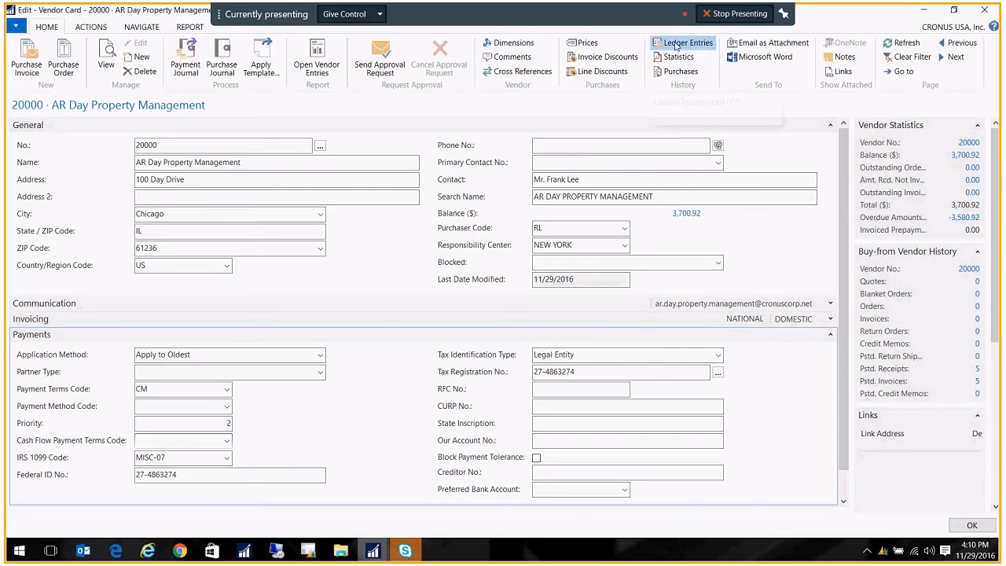
# Show the vendor ledger entries for vendor 20000 from the Navigate ribbon
pyautogui.click(688, 43)
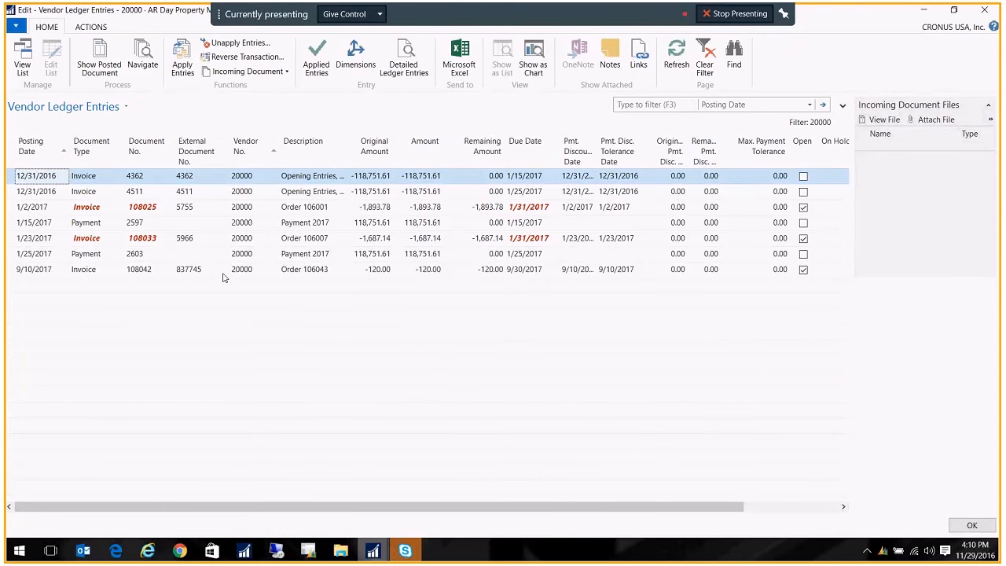
pyautogui.moveTo(409, 201)
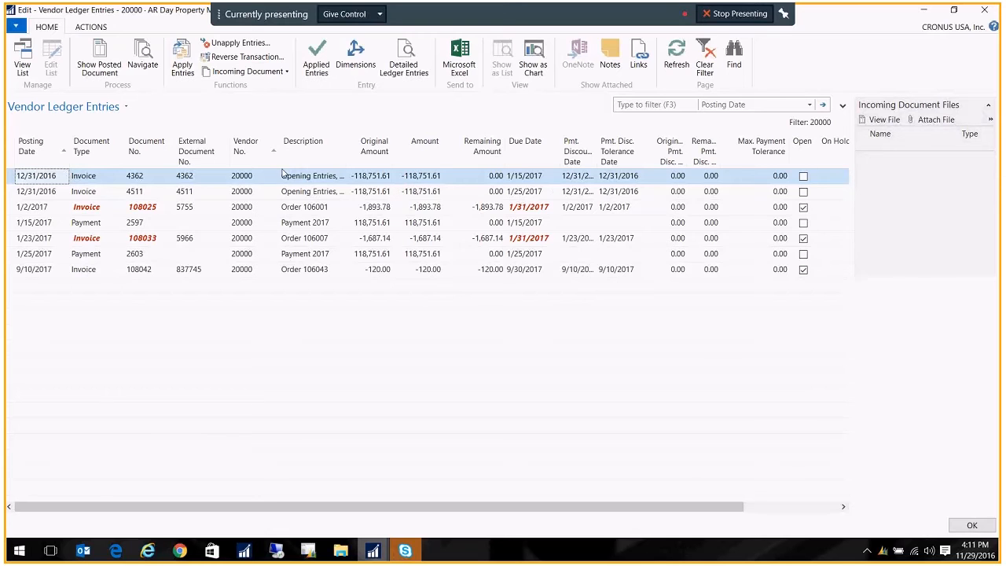
# Add IRS 1099 Amount and IRS 1099 Code columns, positioned right after Due Date
pyautogui.rightClick(301, 145)
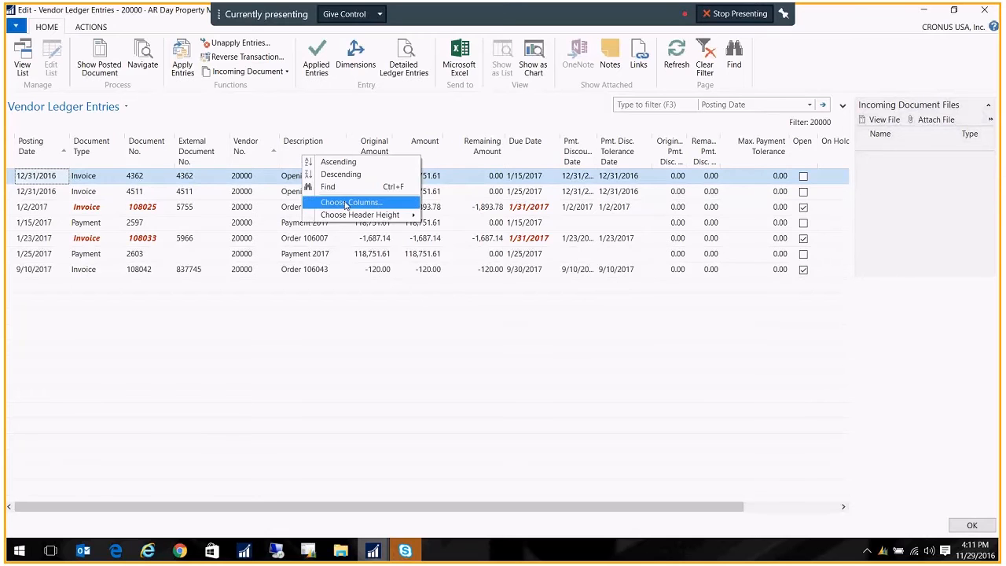
pyautogui.click(350, 201)
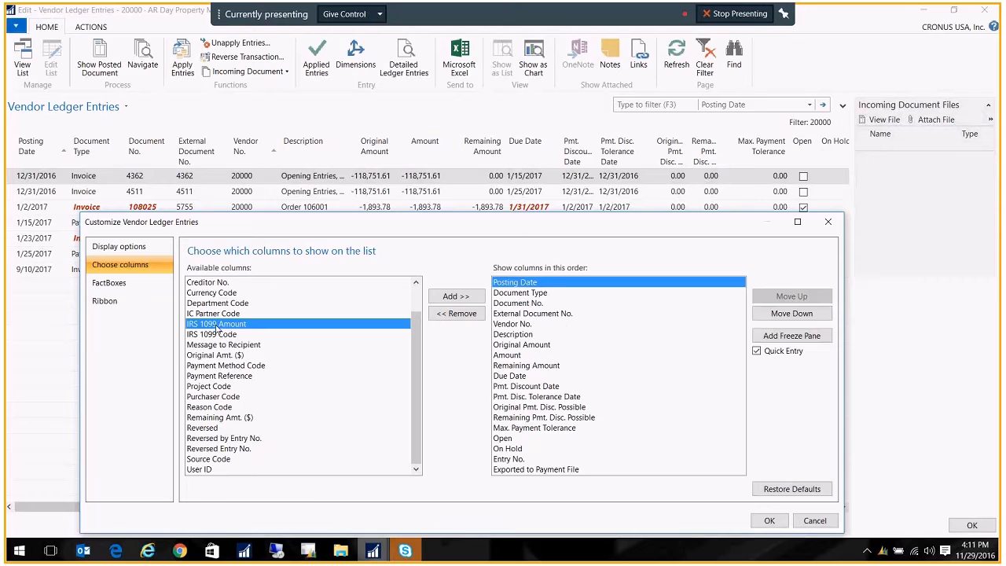
pyautogui.click(456, 296)
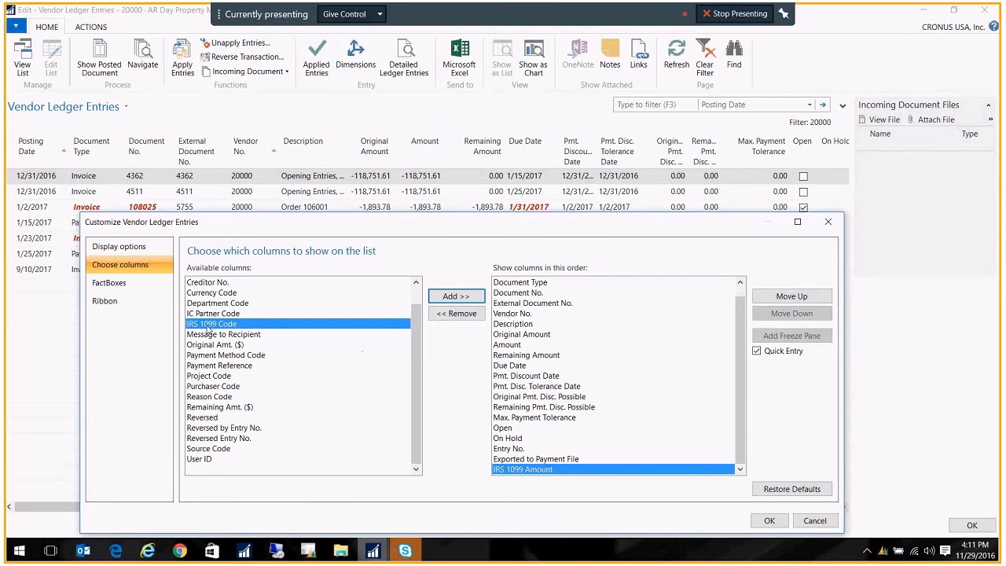
pyautogui.click(456, 296)
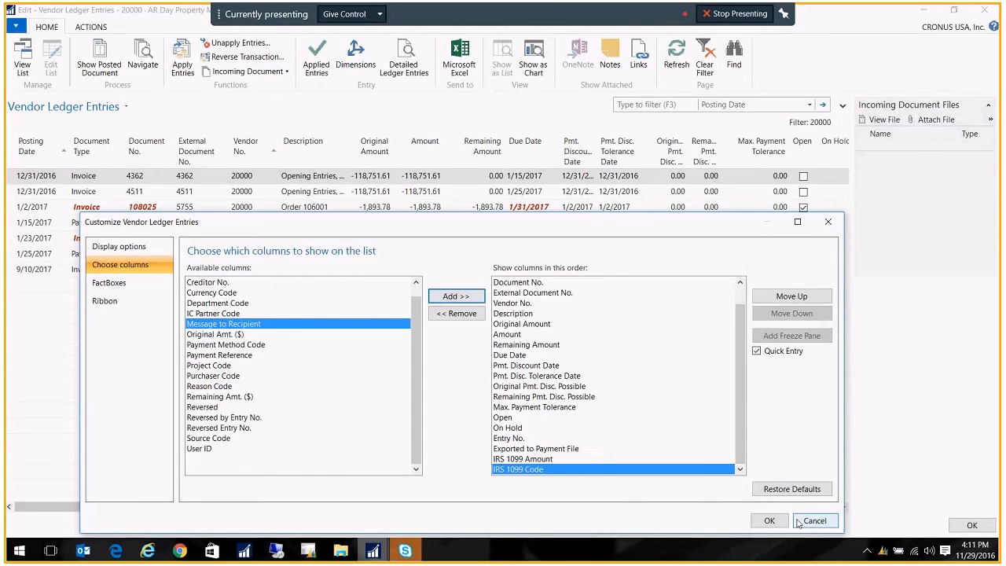
pyautogui.moveTo(563, 469)
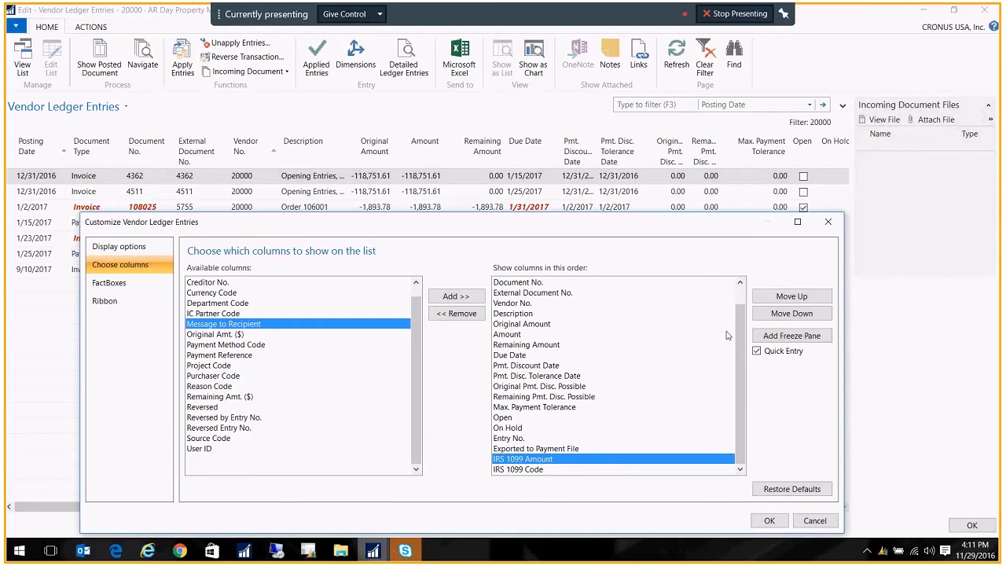
pyautogui.click(792, 296)
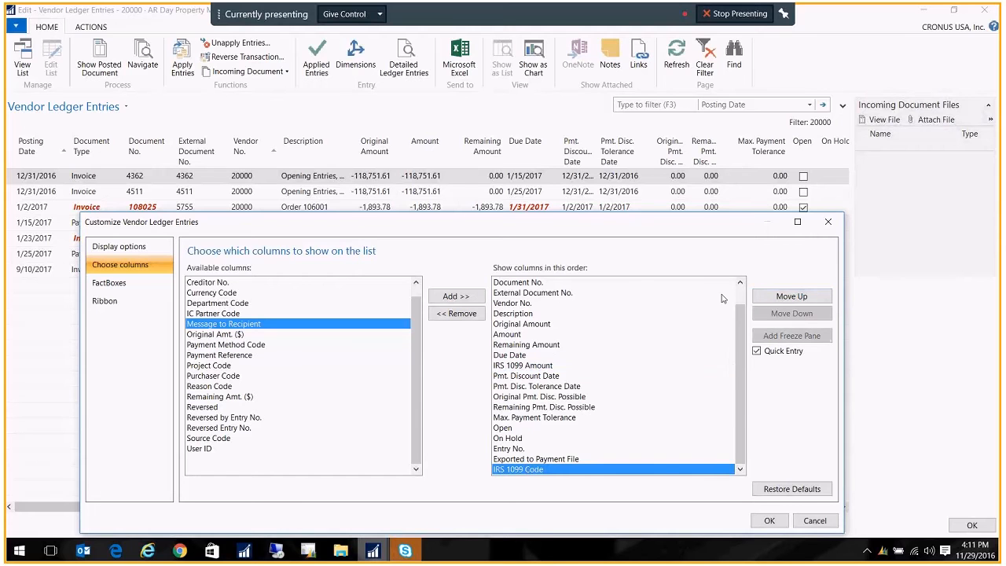
pyautogui.click(792, 296)
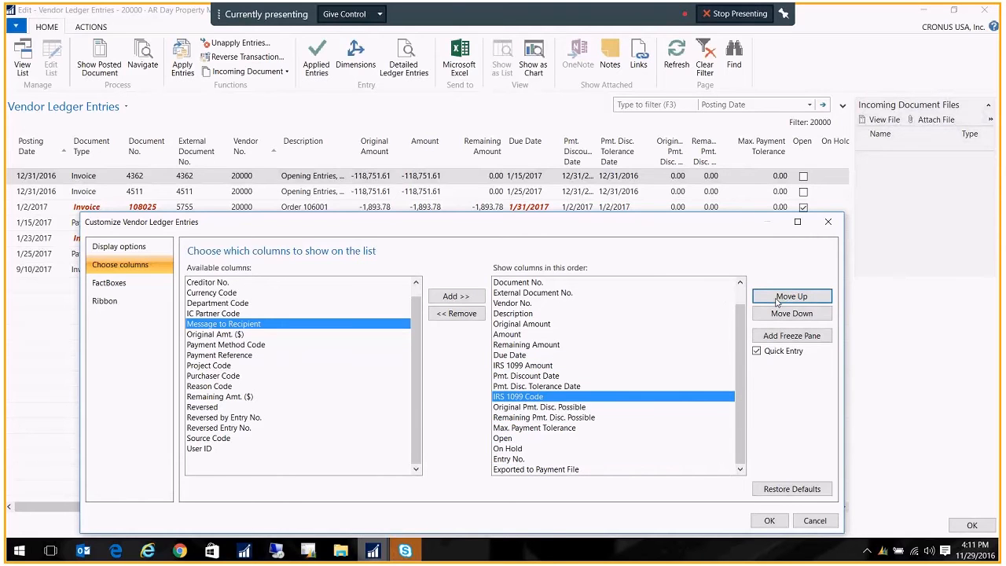
pyautogui.click(769, 521)
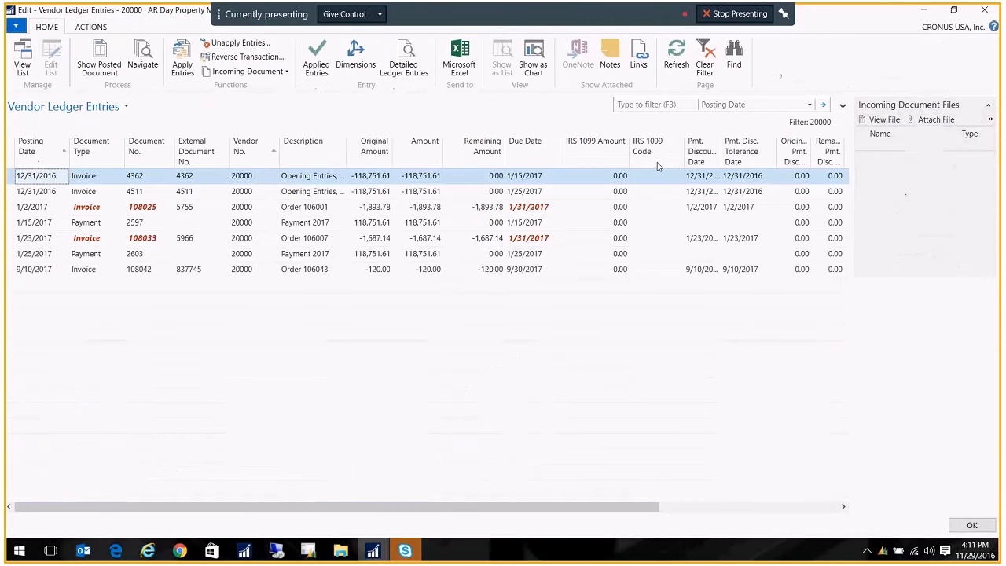
pyautogui.moveTo(308, 183)
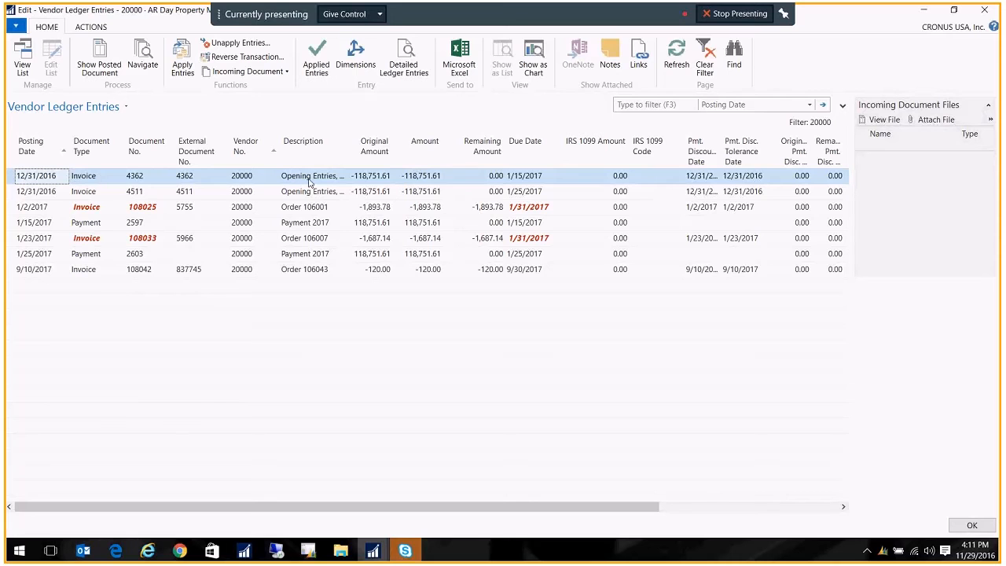
pyautogui.moveTo(575, 188)
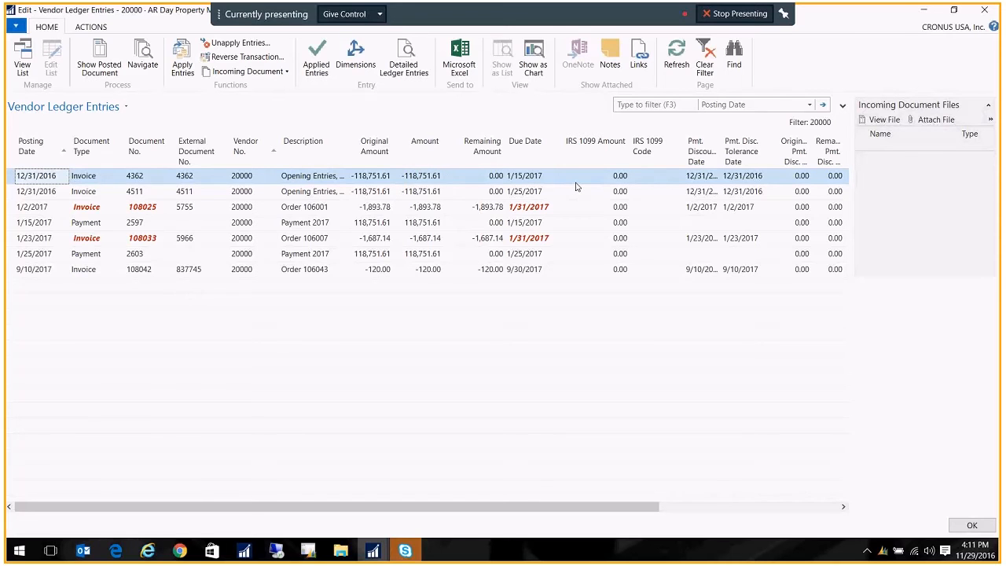
# Enter the IRS 1099 amount on invoice 4362 to match its original amount
pyautogui.click(595, 176)
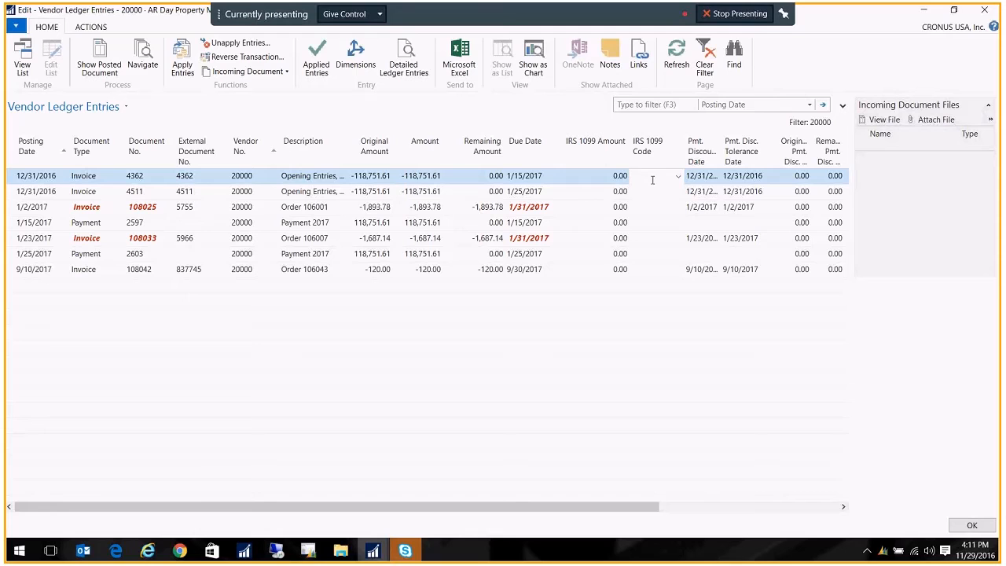
pyautogui.click(619, 177)
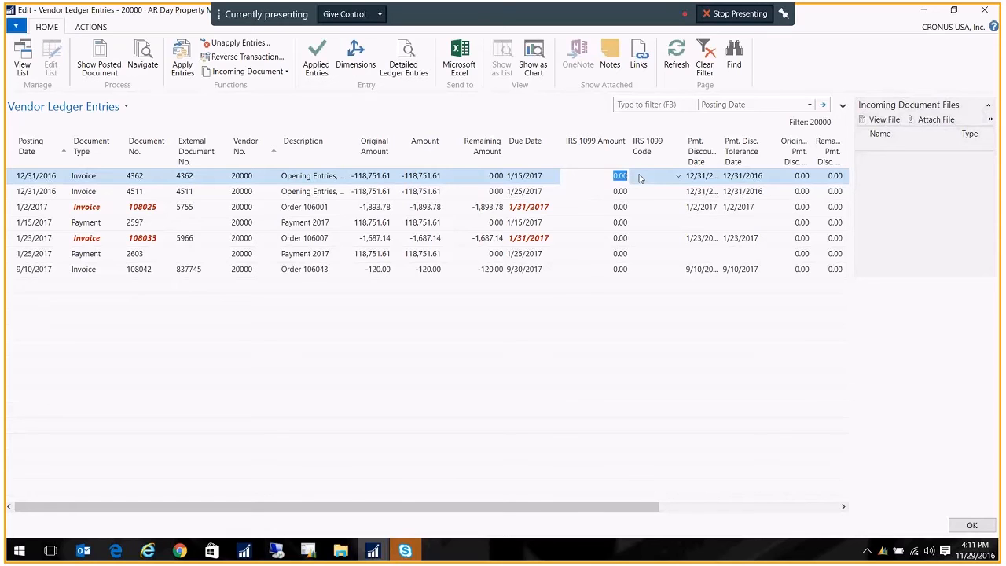
pyautogui.write('188751.')
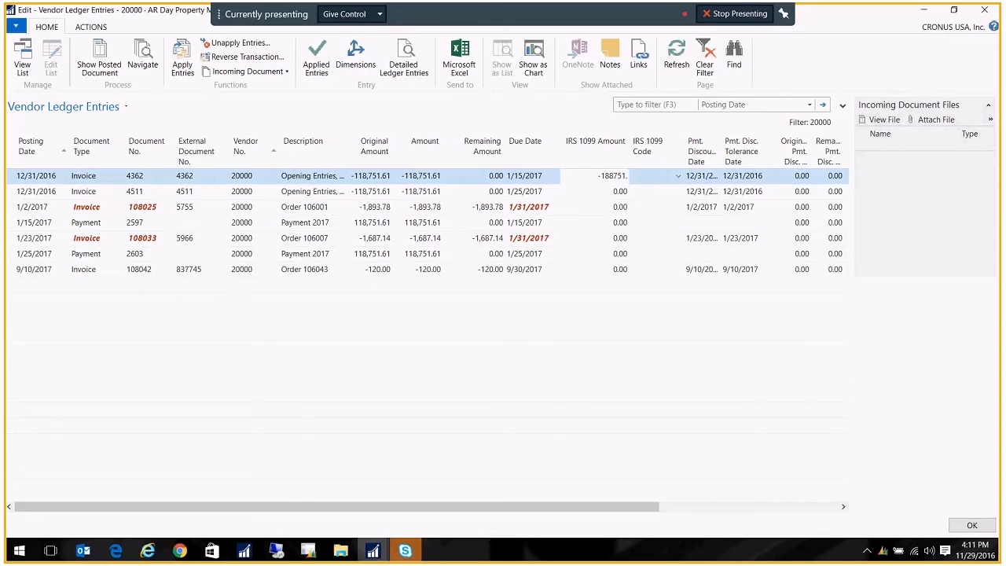
pyautogui.click(606, 177)
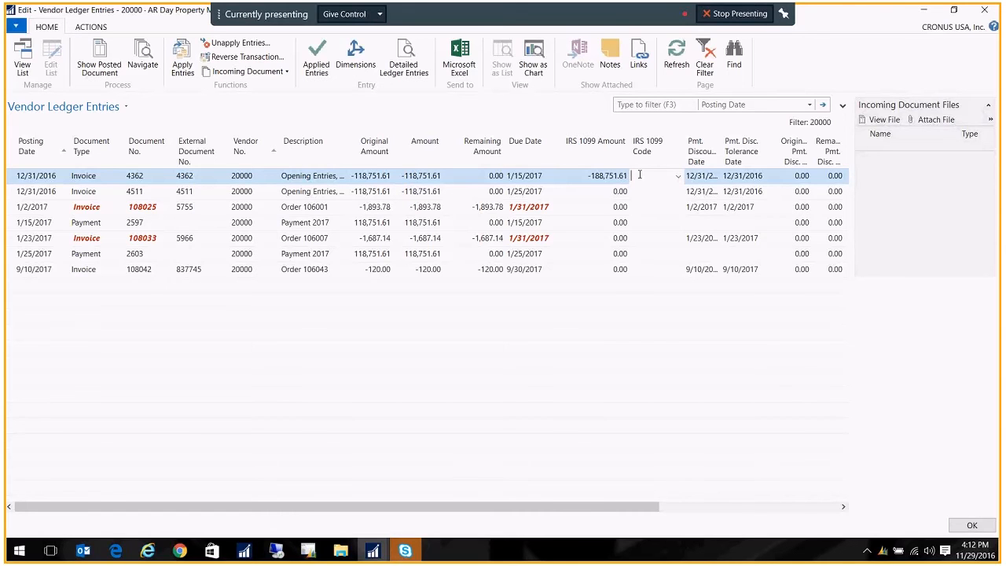
pyautogui.moveTo(629, 206)
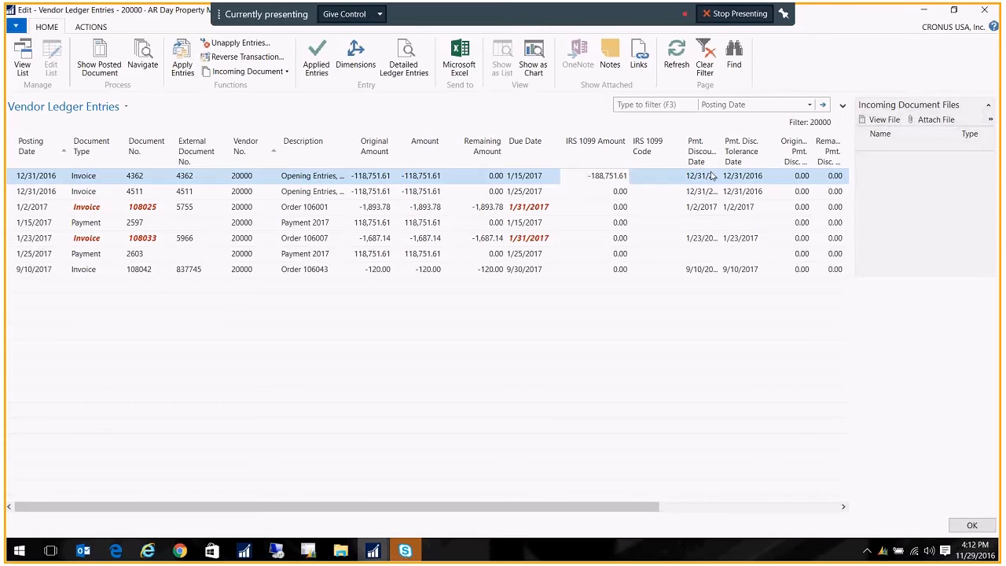
pyautogui.moveTo(408, 186)
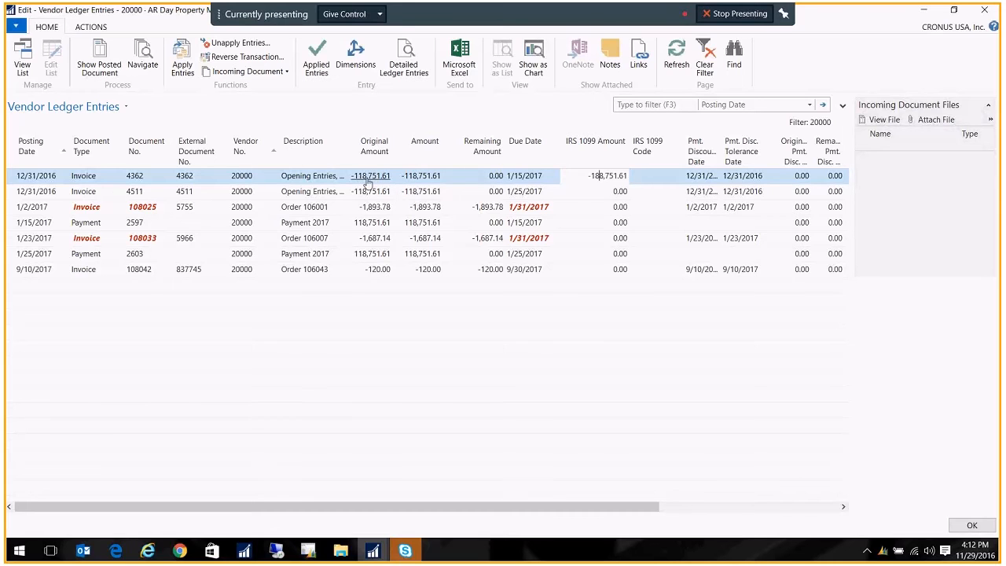
pyautogui.moveTo(632, 179)
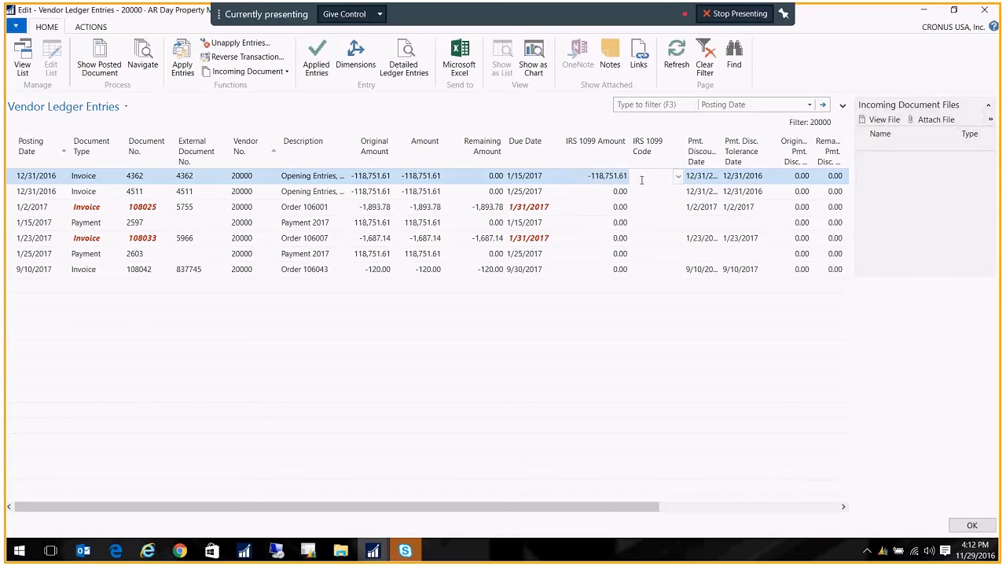
# Assign IRS 1099 code MISC-07 to invoice 4362
pyautogui.write('misc')
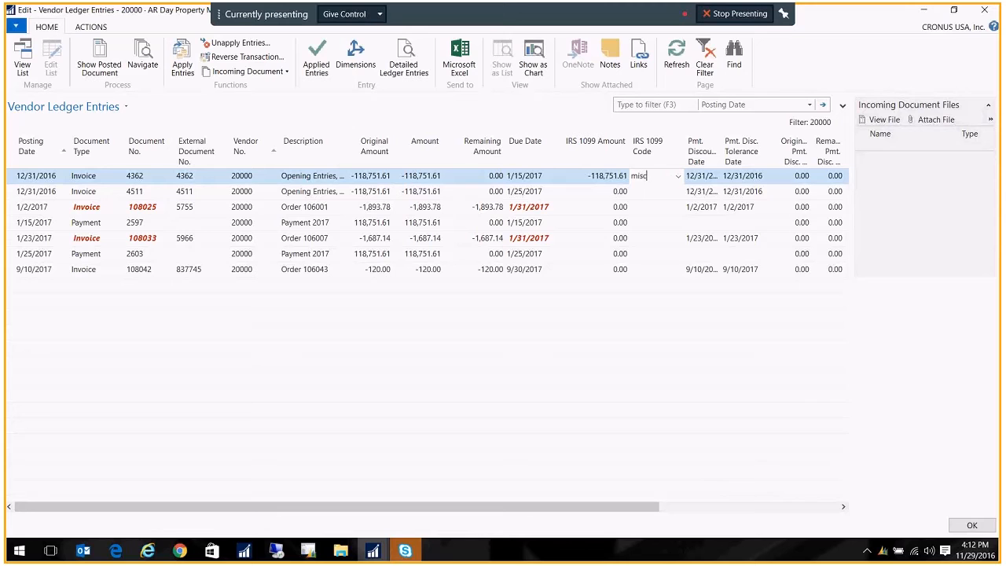
pyautogui.click(678, 176)
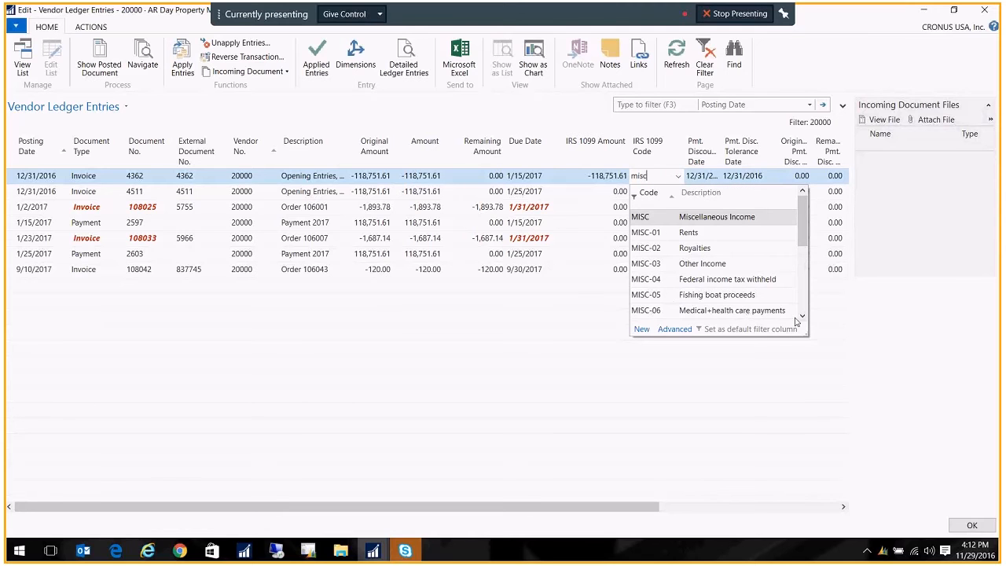
pyautogui.scroll(-3)
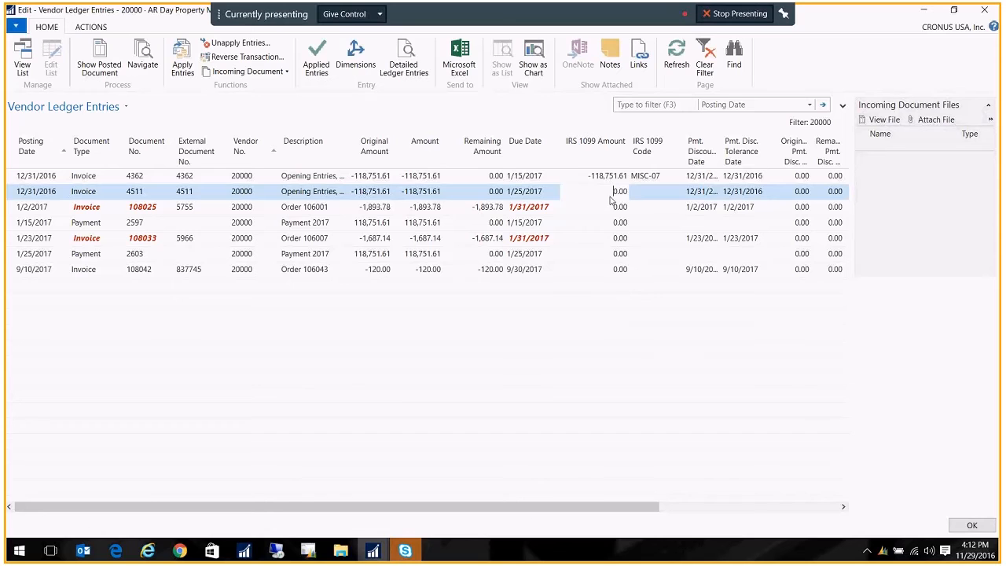
# Give invoice 4511 an IRS 1099 amount of -118,751.61
pyautogui.click(620, 192)
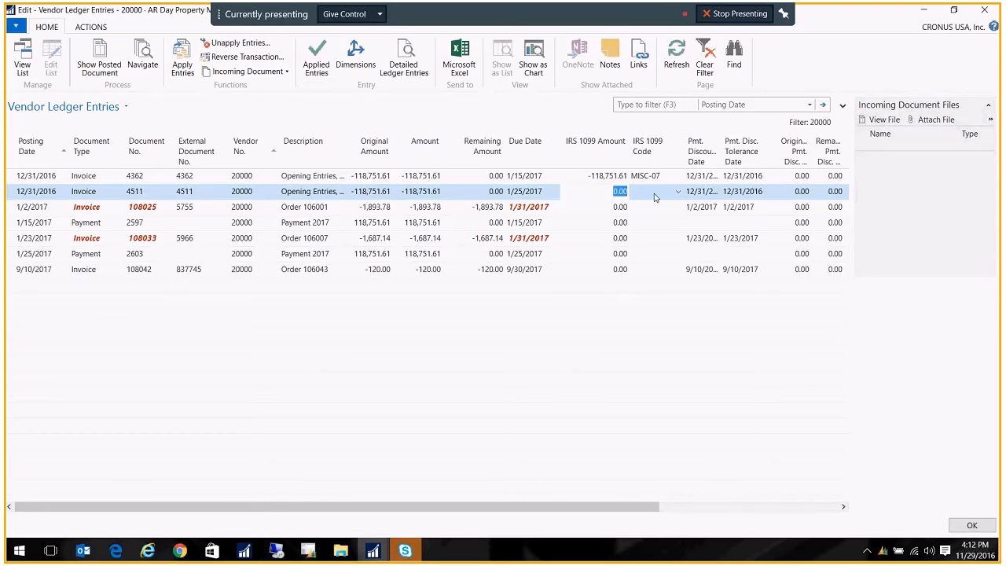
pyautogui.write('-118,751.61')
pyautogui.click(655, 191)
pyautogui.write('MISC-07')
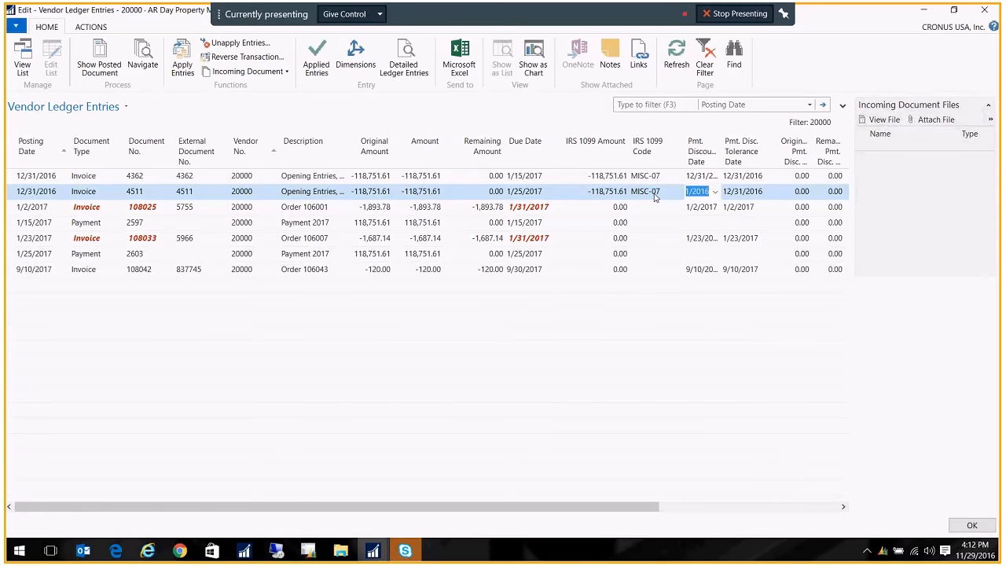
pyautogui.click(607, 192)
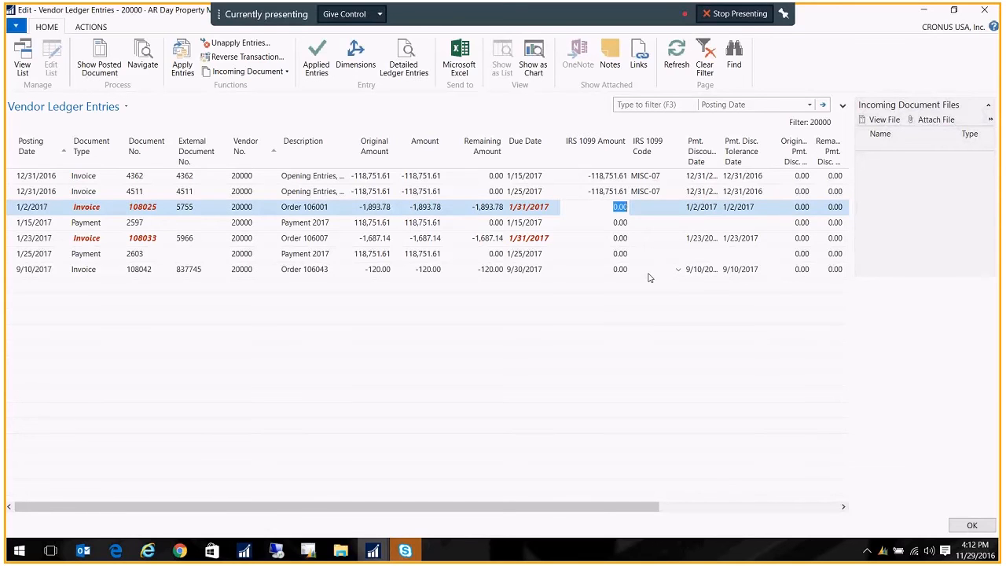
# Enter IRS 1099 amount -1,893.78 with code MISC-07 on invoice 108025
pyautogui.write('-189')
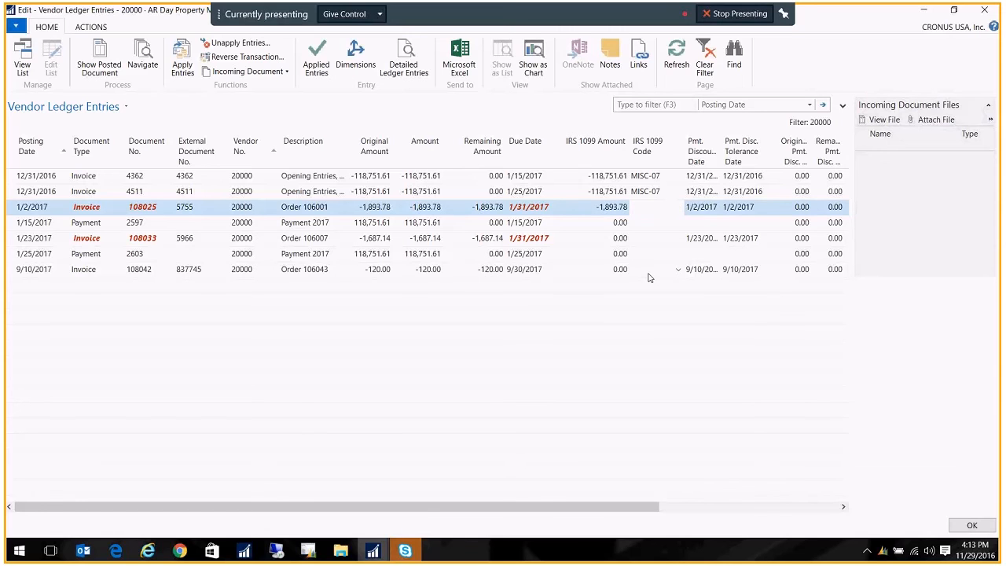
pyautogui.click(306, 224)
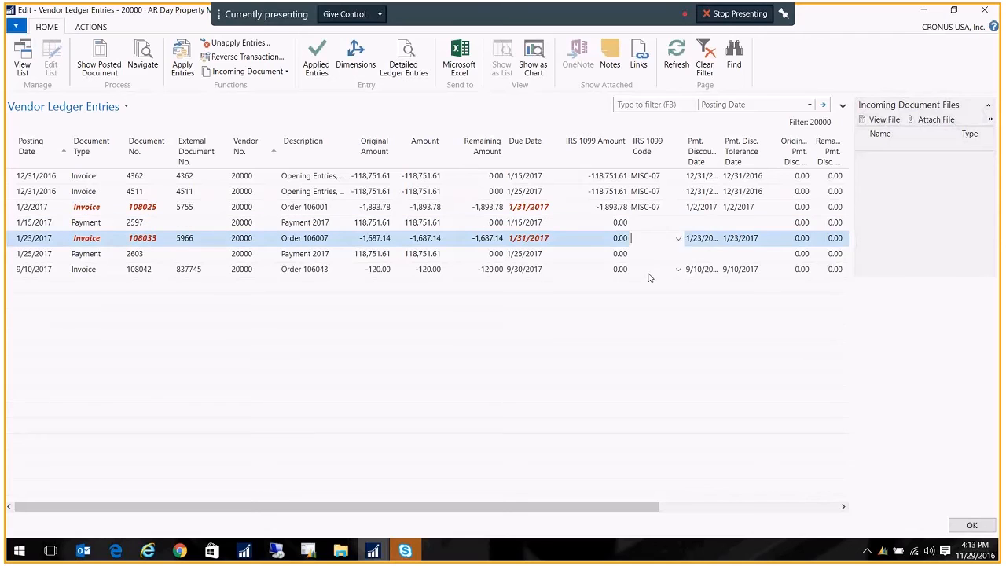
# Enter IRS 1099 amount -1,687.14 with code MISC-07 on invoice 108033
pyautogui.click(620, 238)
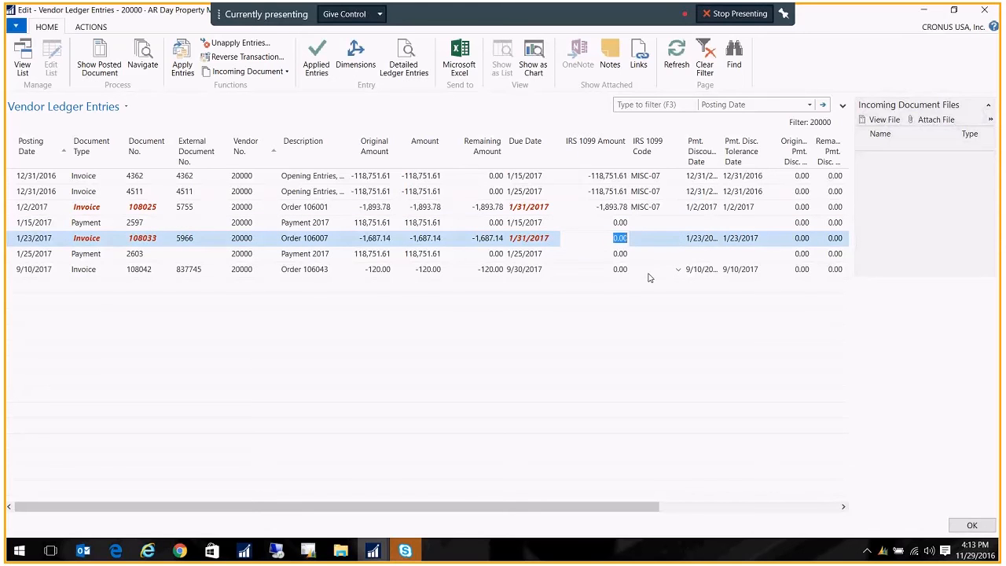
pyautogui.write('-16')
pyautogui.click(656, 238)
pyautogui.write('misc-0')
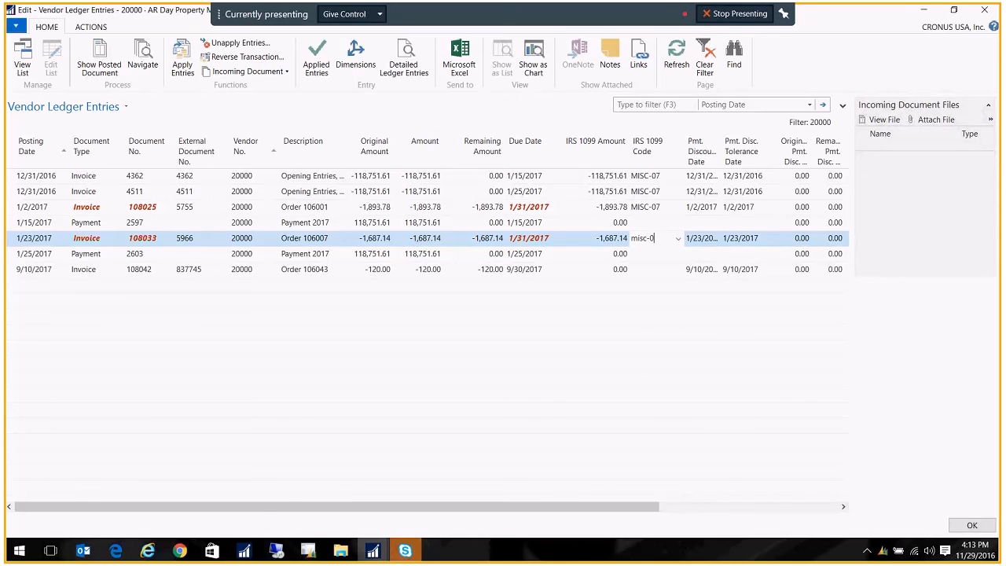
pyautogui.click(314, 253)
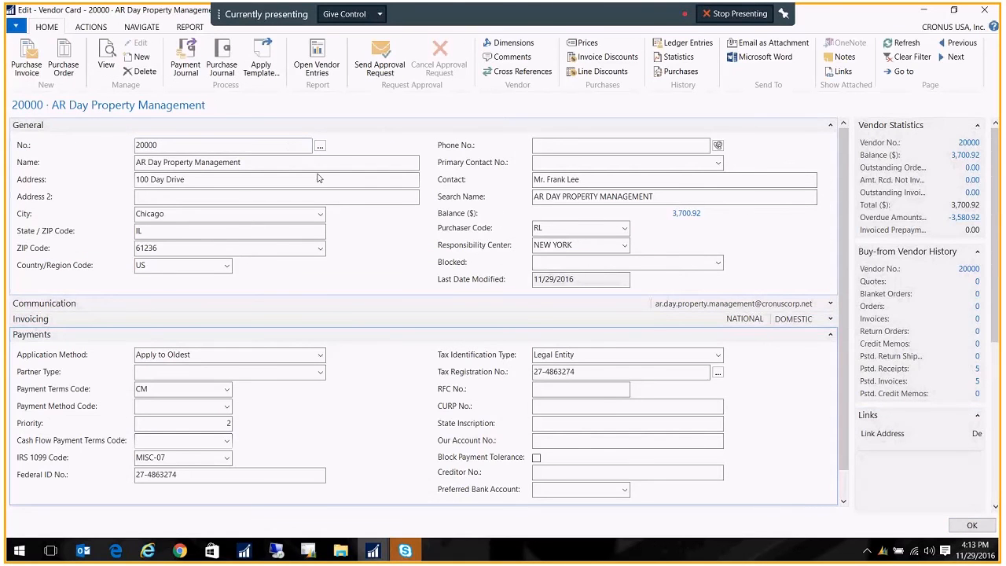
# Preview the Vendor 1099 Misc report from the vendor card's Report ribbon
pyautogui.click(189, 26)
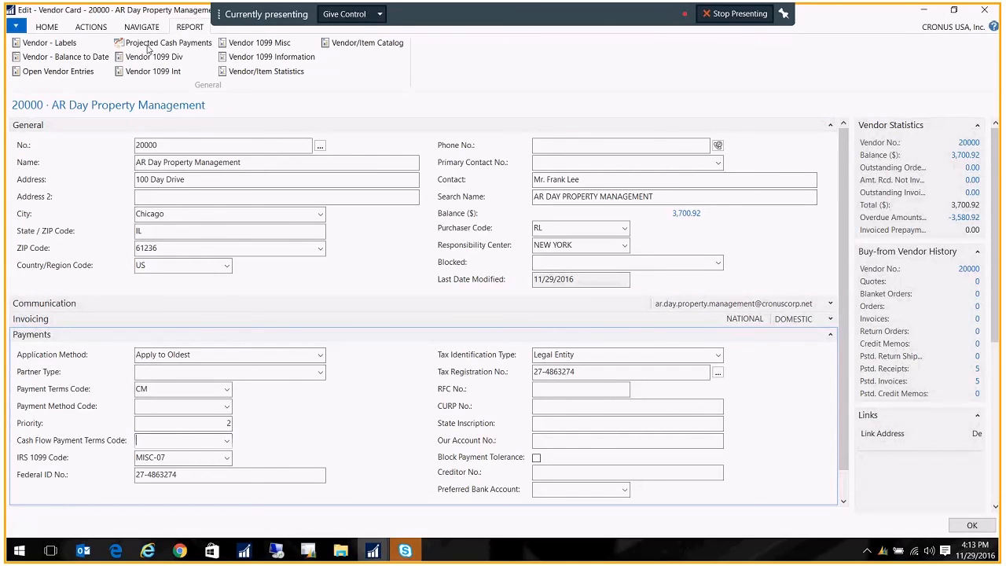
pyautogui.moveTo(260, 43)
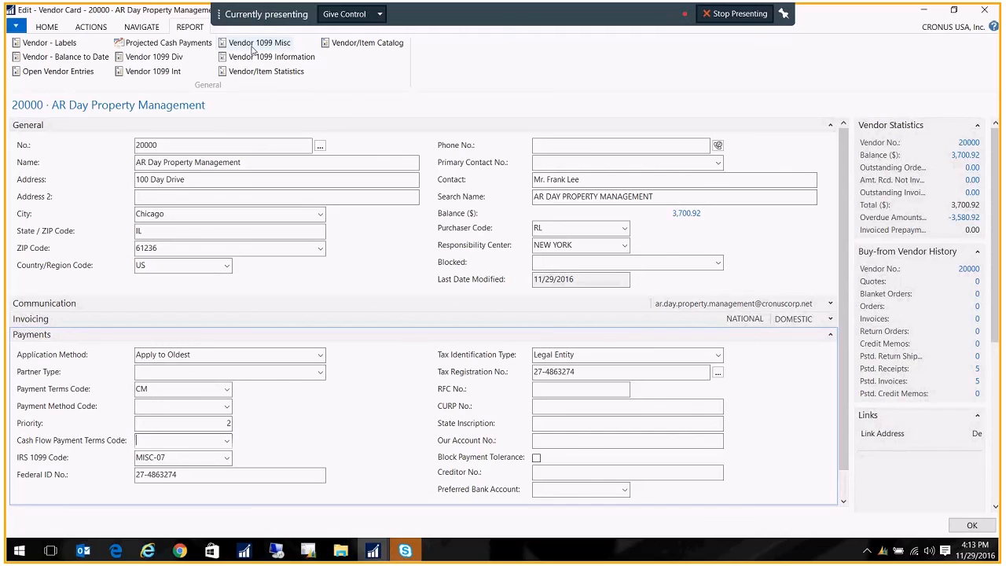
pyautogui.moveTo(259, 43)
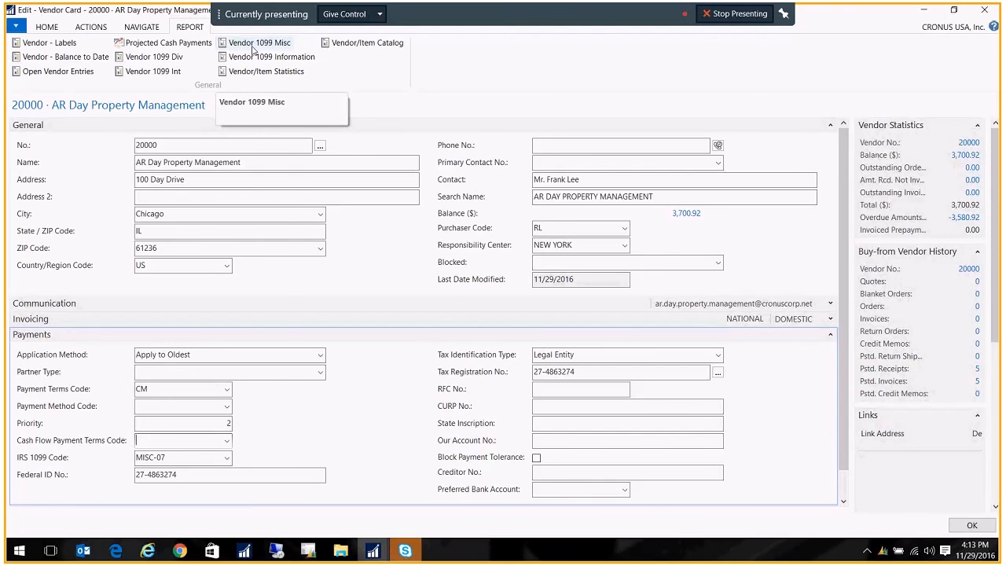
pyautogui.click(261, 41)
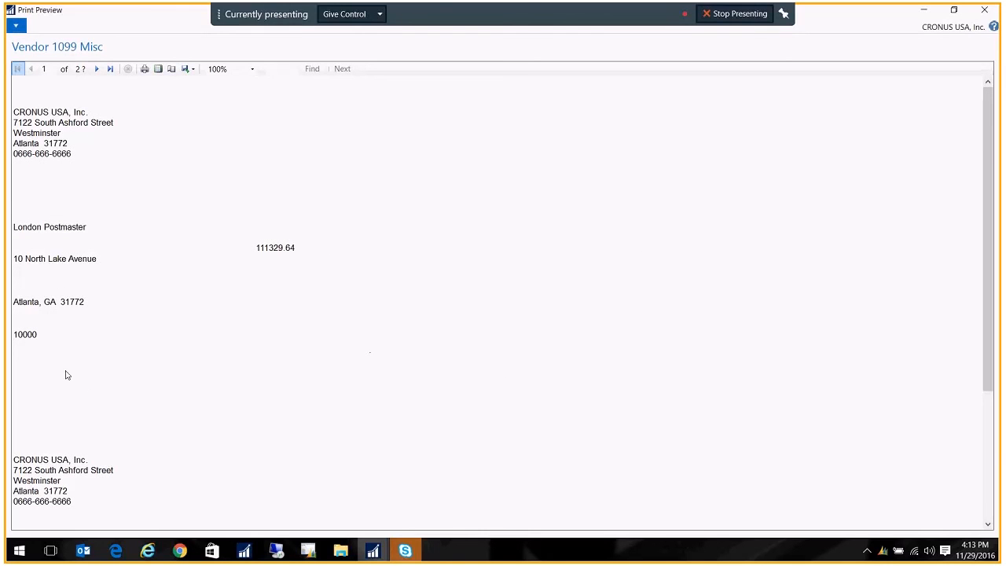
pyautogui.moveTo(644, 337)
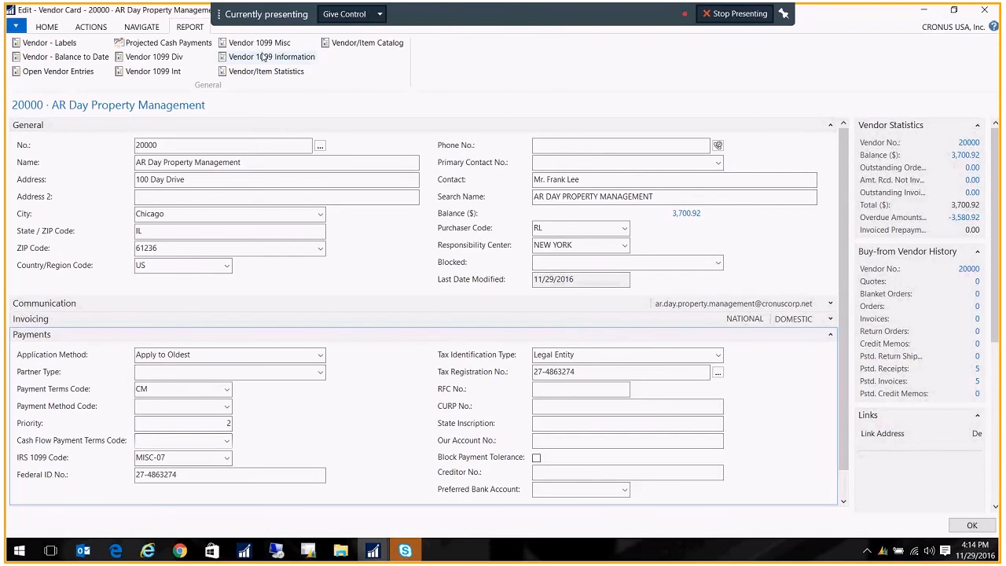
pyautogui.moveTo(258, 43)
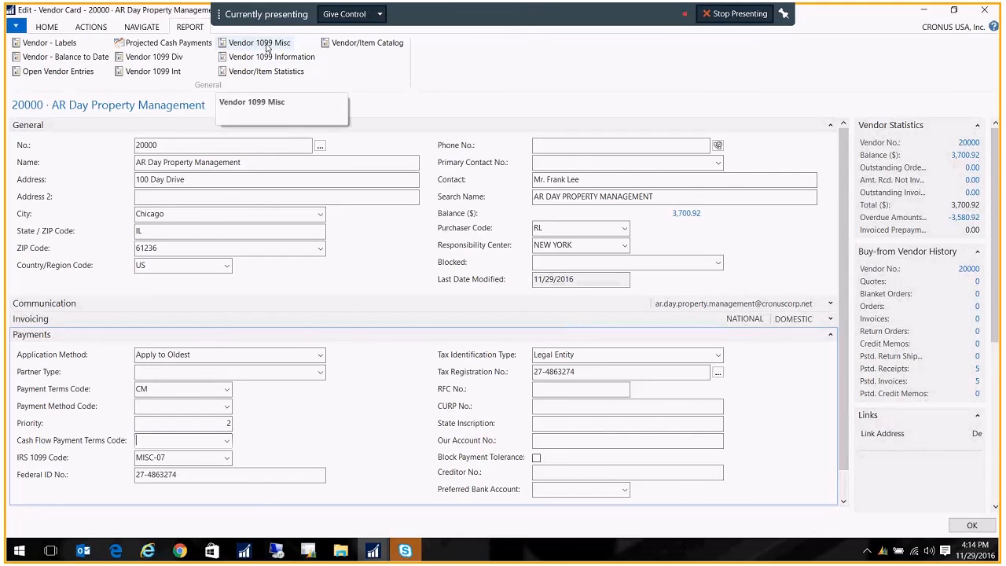
pyautogui.moveTo(271, 56)
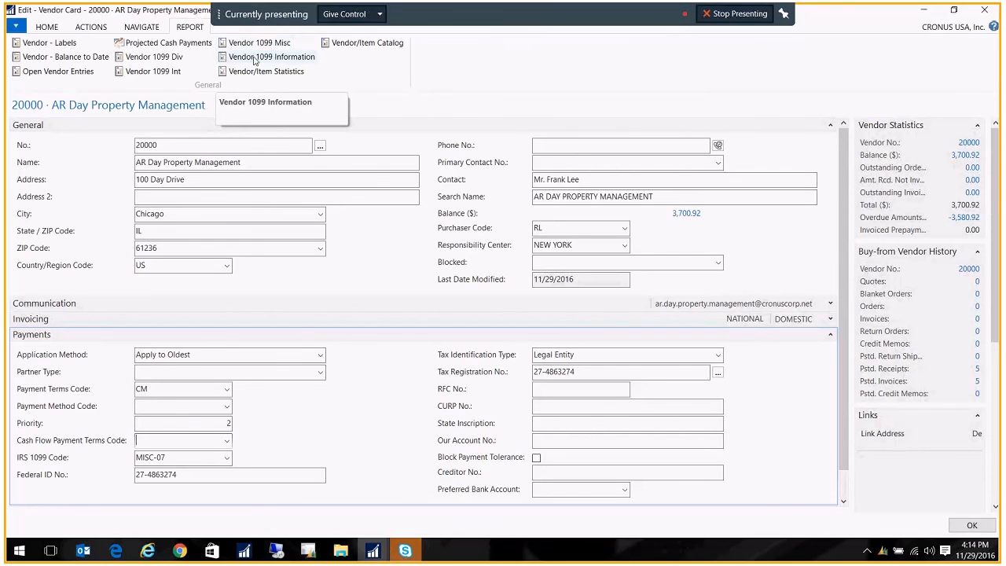
# Run the Vendor 1099 Information report after closing the Misc preview
pyautogui.click(270, 56)
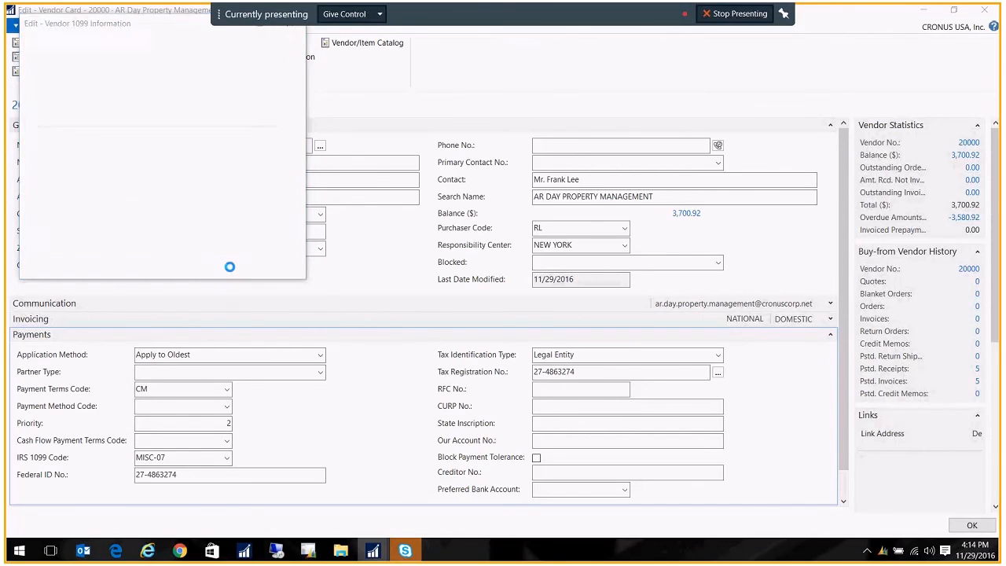